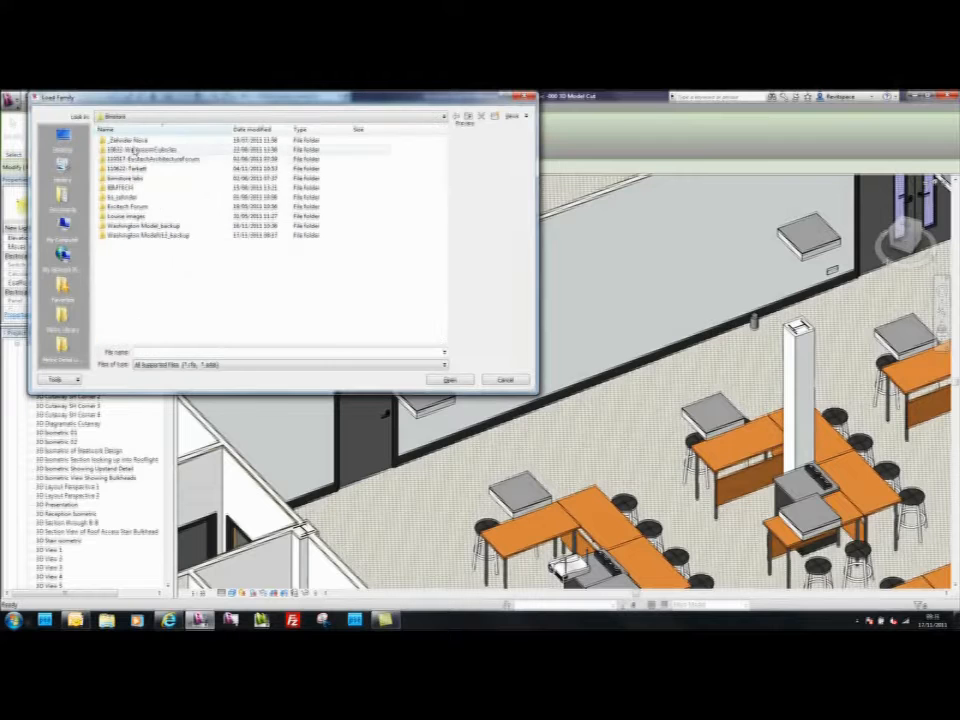
Browse to the radiator folder and load the Zehnder Nova .rfa family file.
double_click(128, 140)
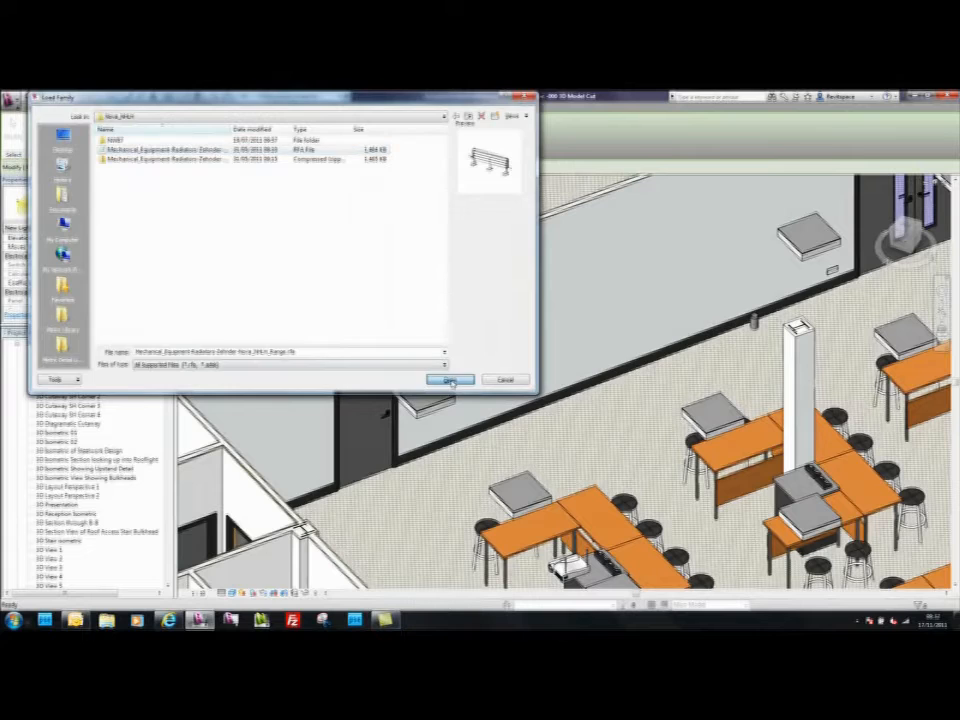
click(452, 380)
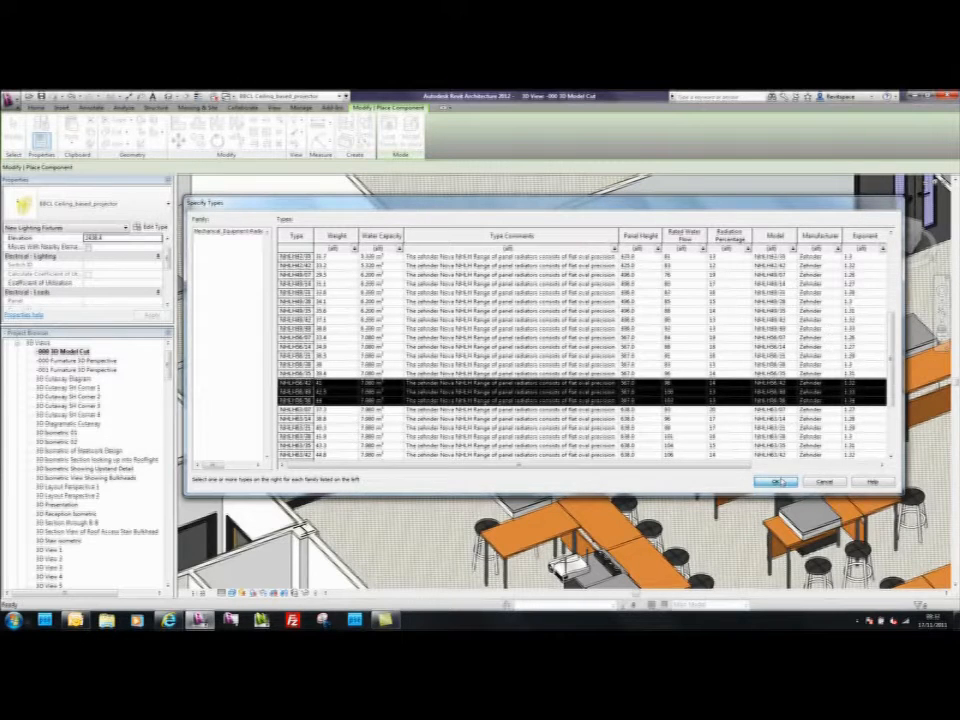
Confirm the radiator size, choose its type from the Type Selector and mount it on the wall.
click(780, 480)
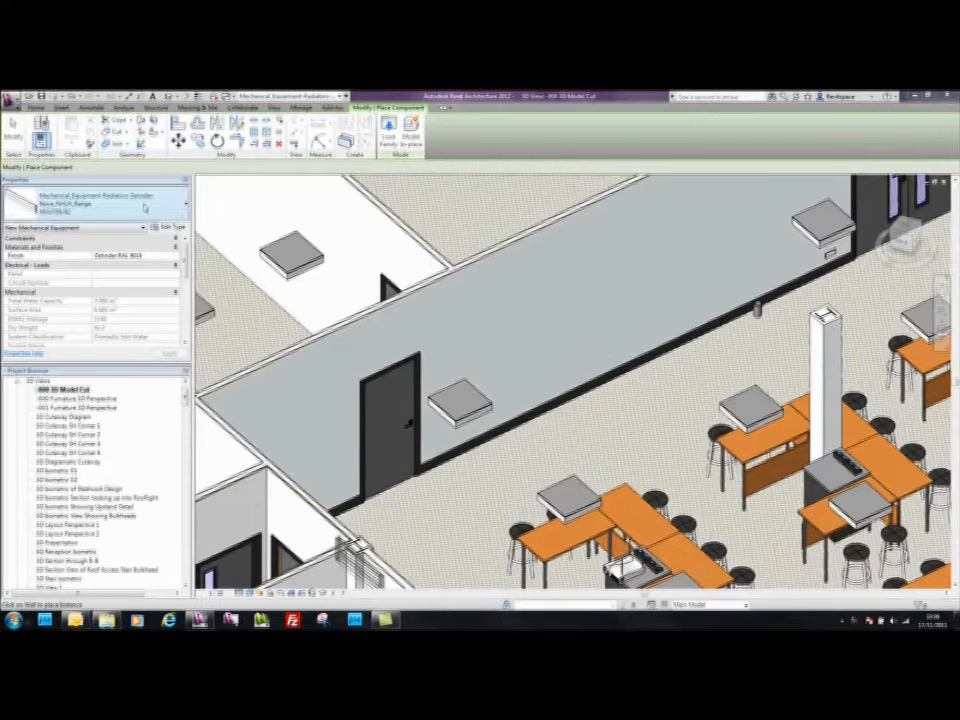
click(170, 226)
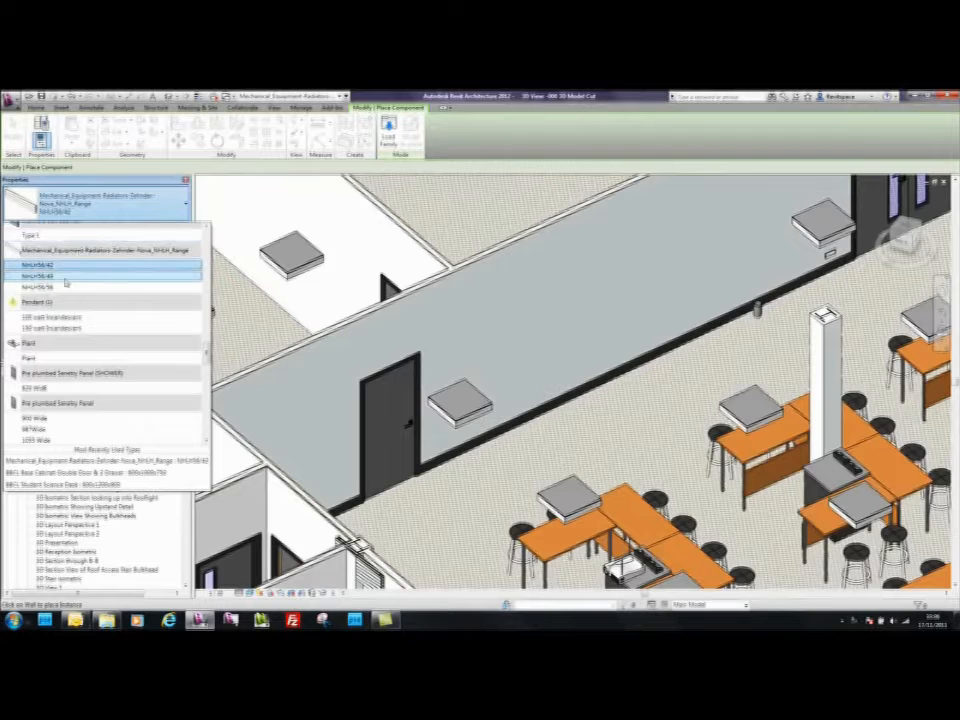
mouse_move(64, 264)
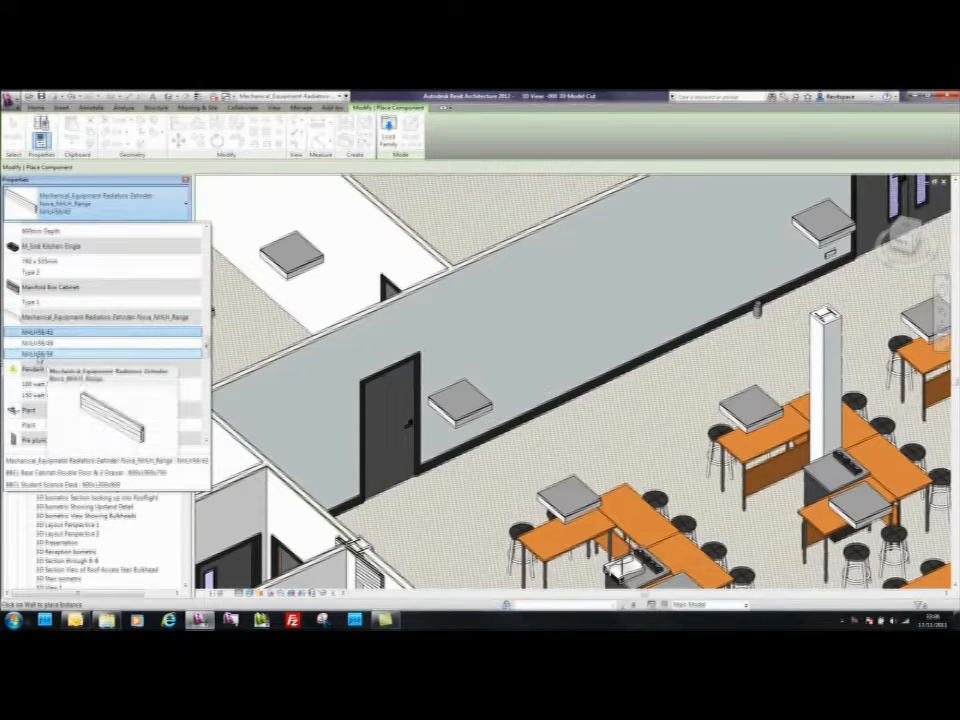
click(520, 330)
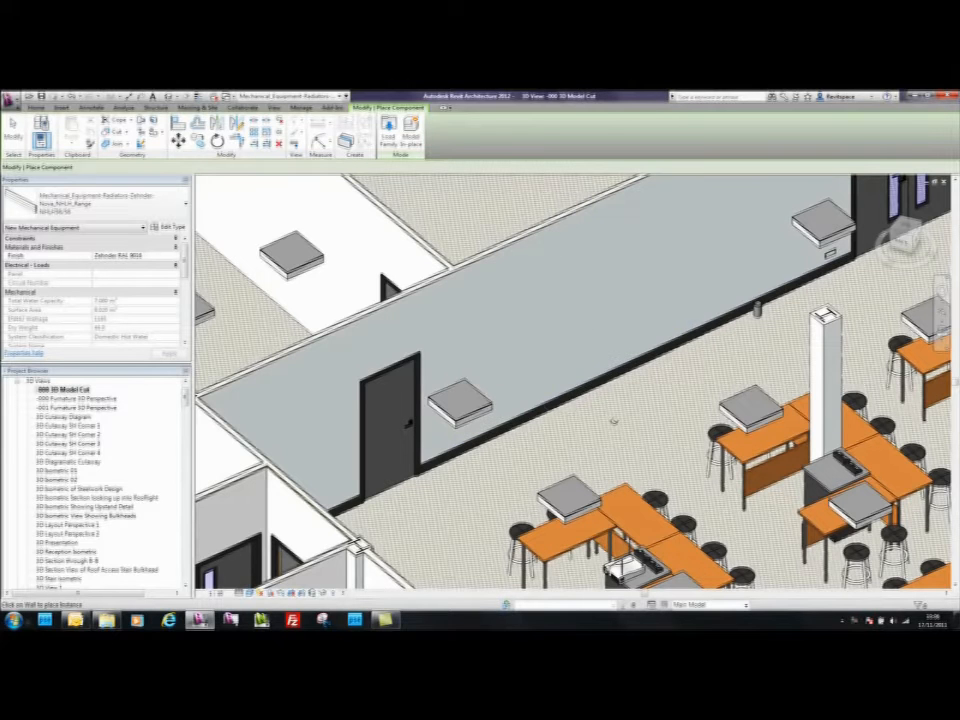
click(584, 340)
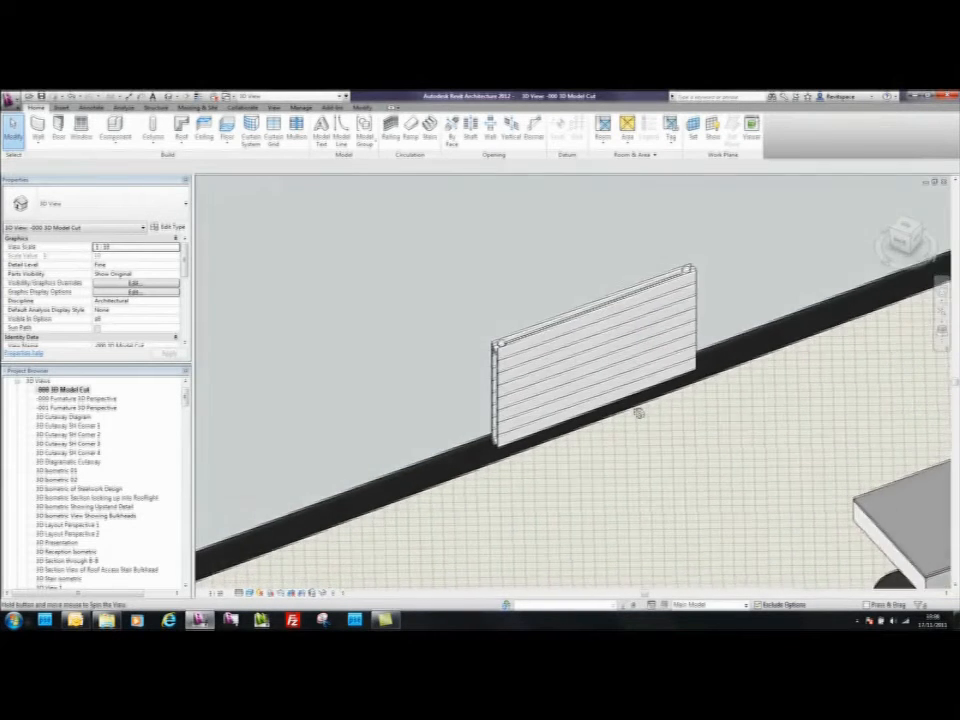
click(596, 344)
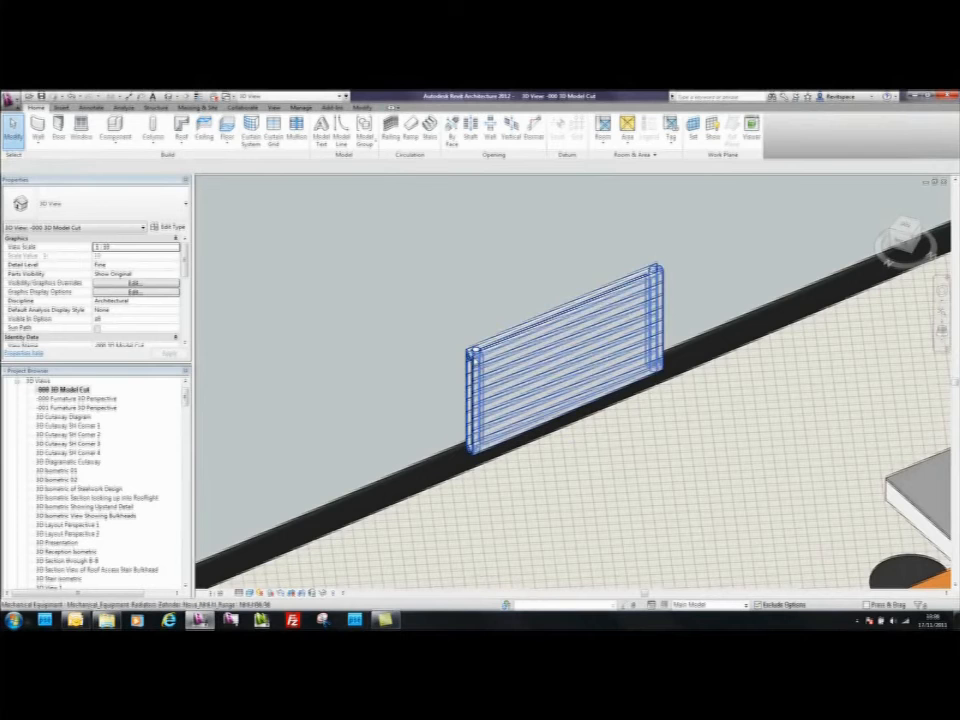
click(560, 350)
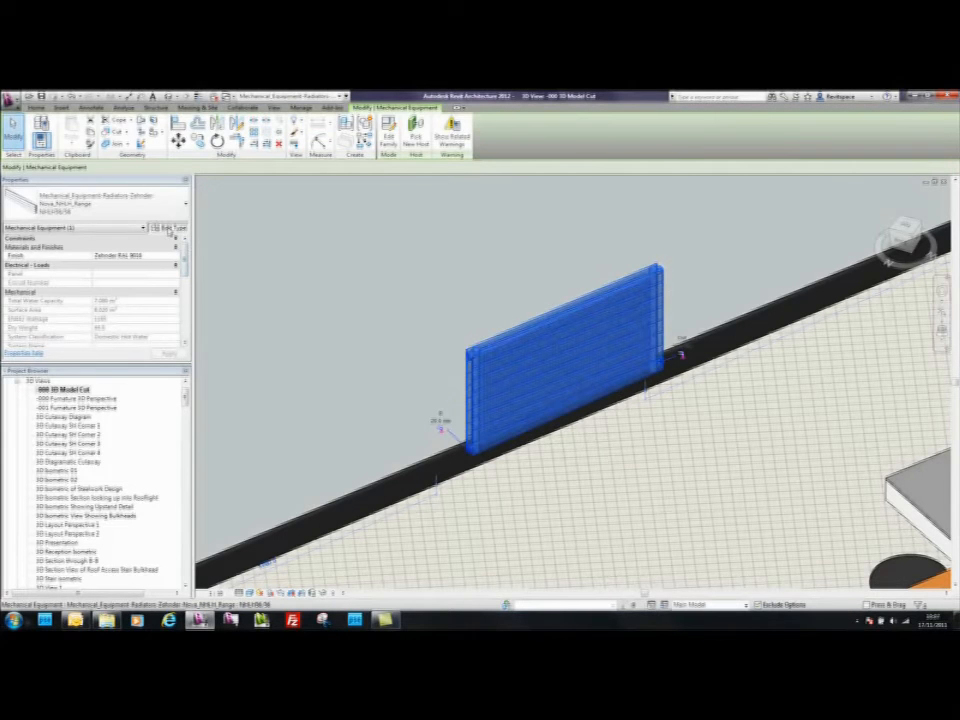
click(168, 228)
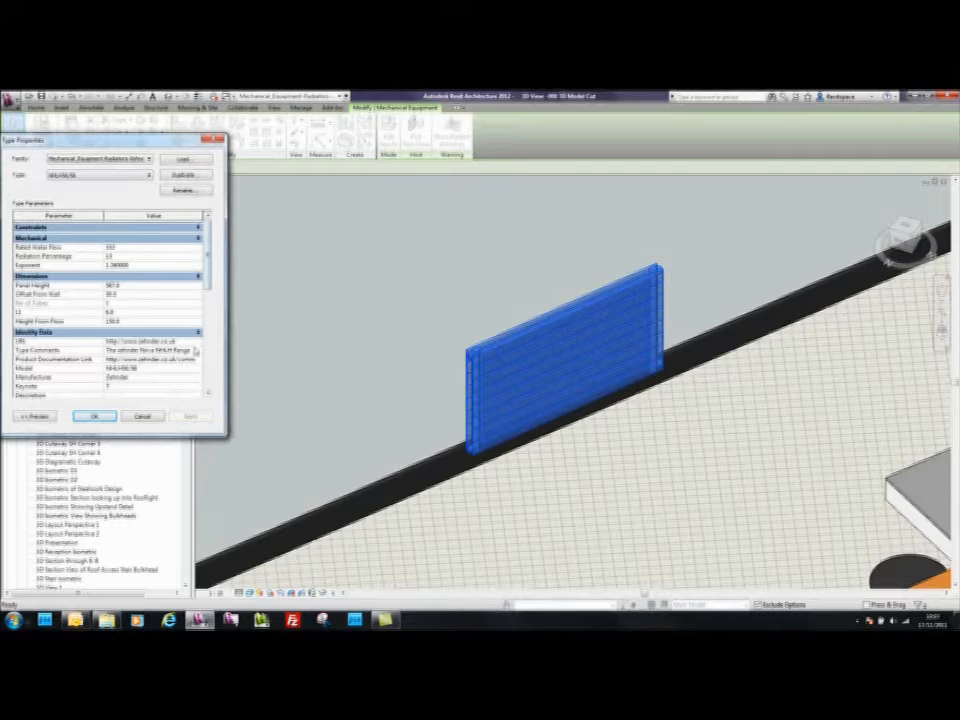
scroll(down, 3)
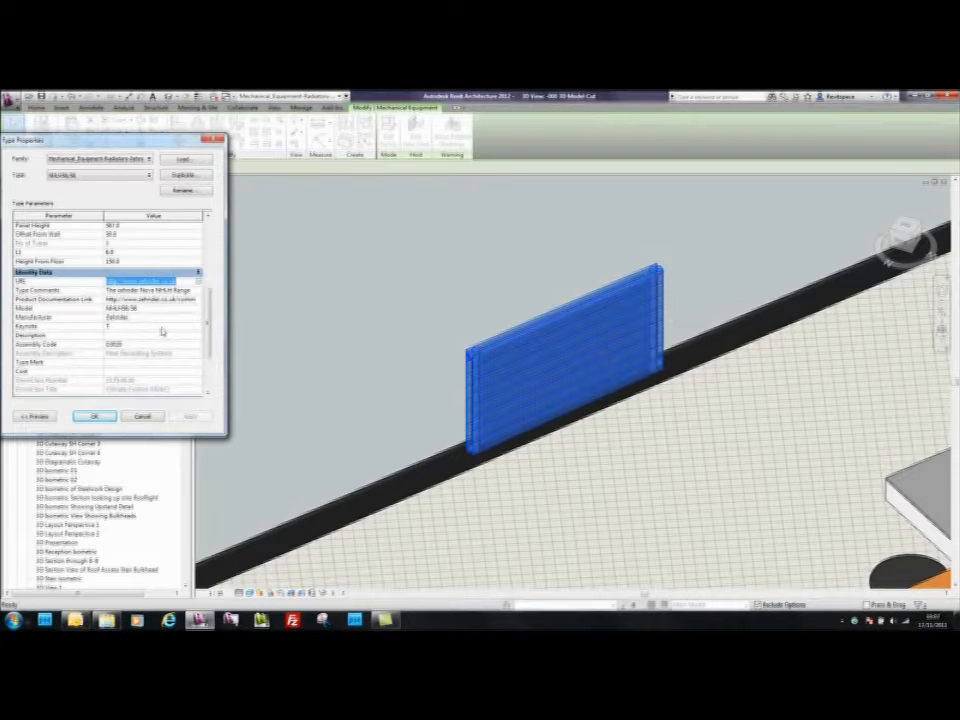
click(200, 326)
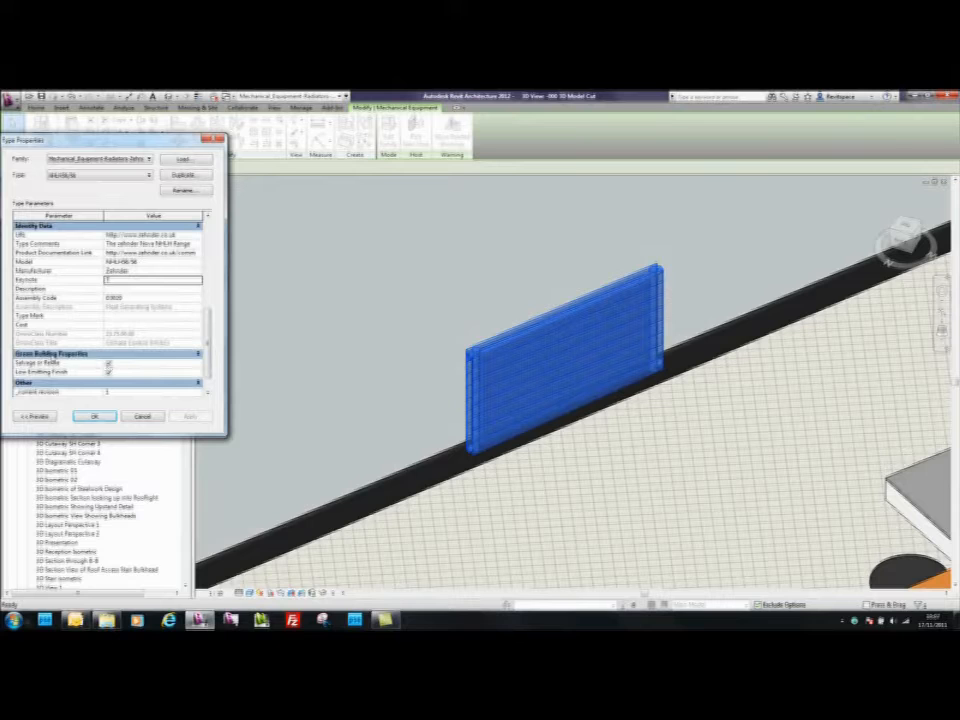
scroll(down, 3)
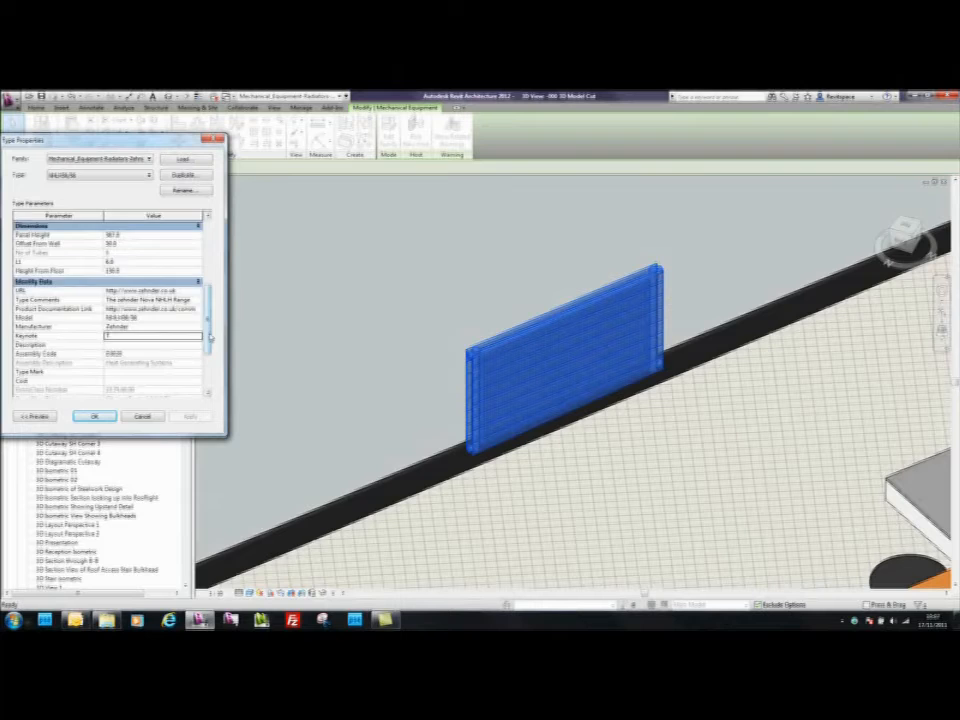
scroll(up, 3)
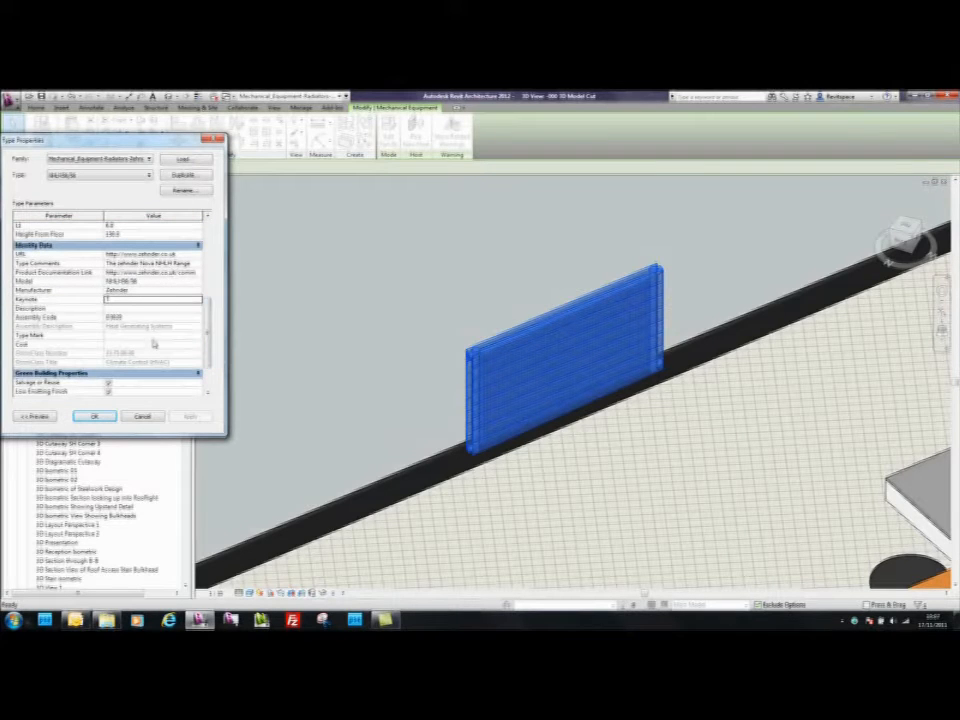
scroll(up, 3)
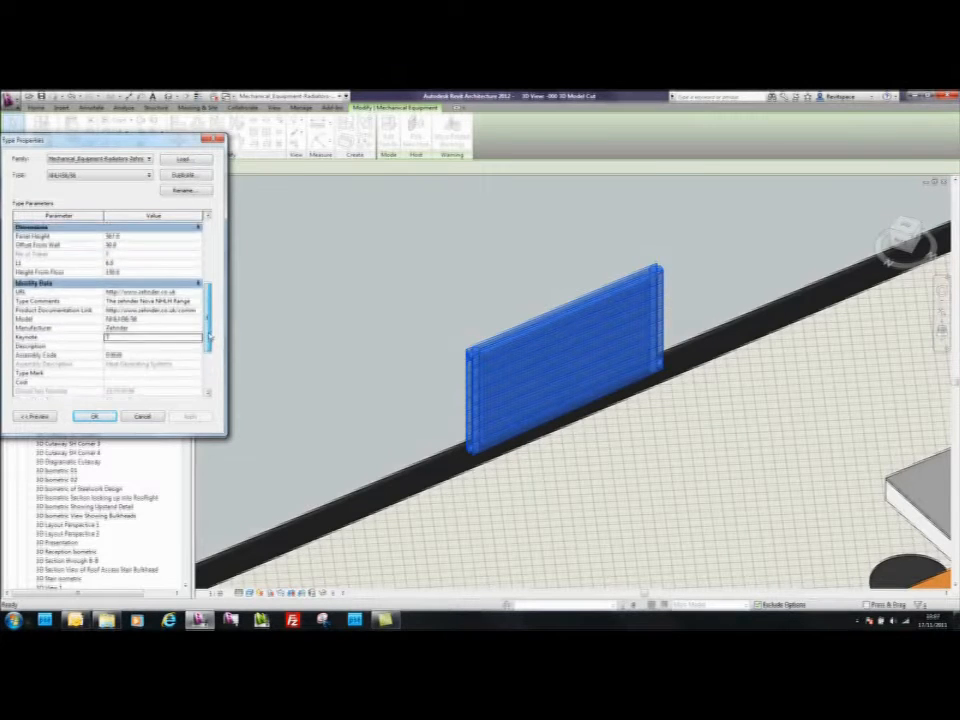
scroll(up, 3)
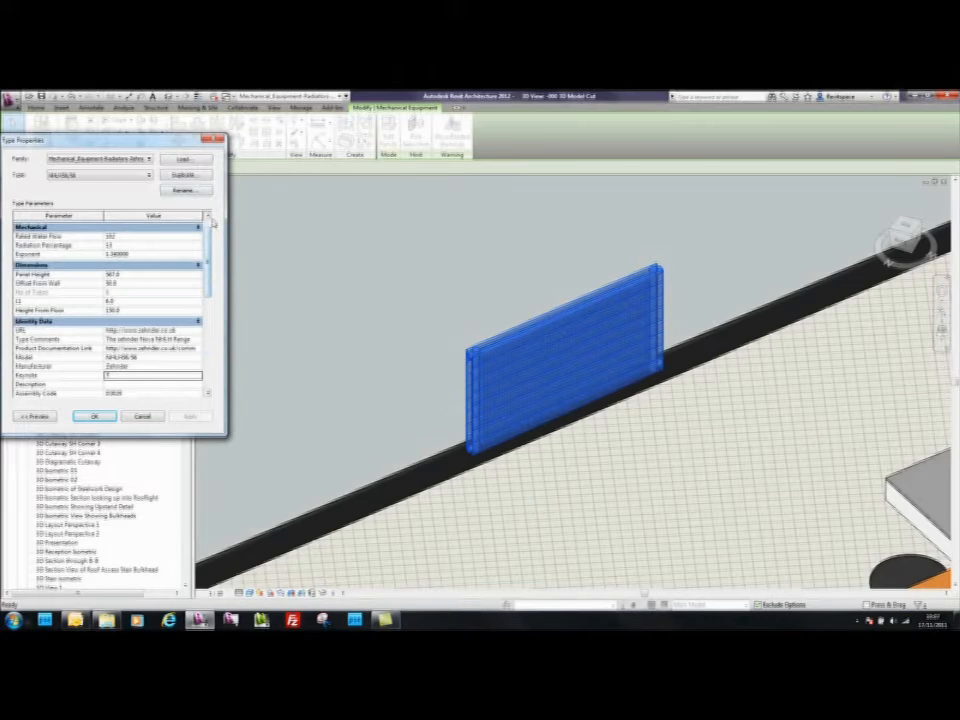
click(94, 416)
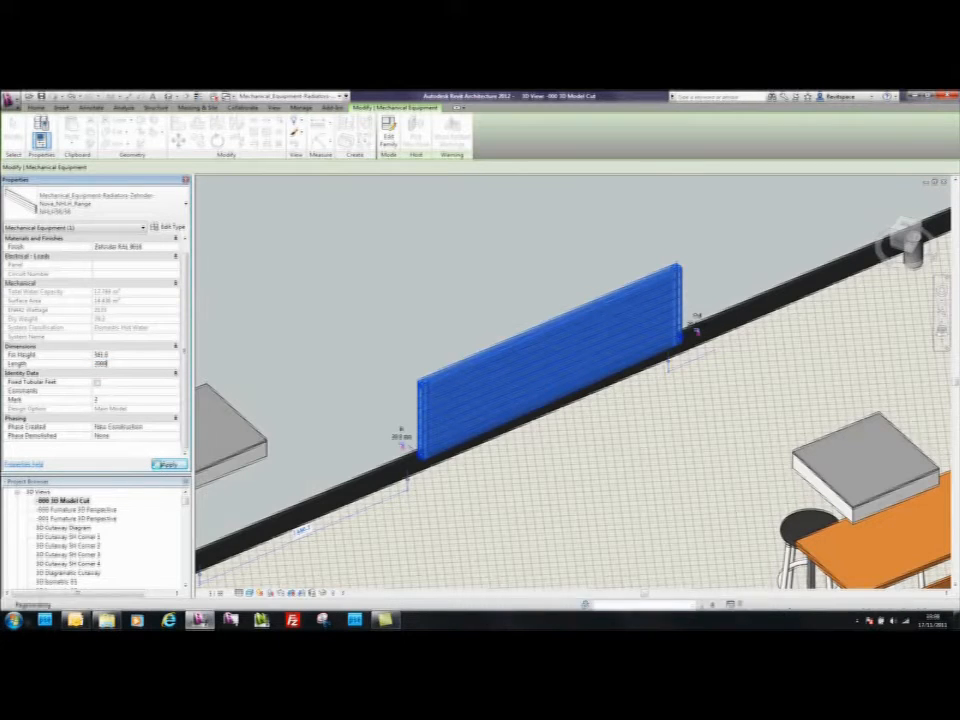
Give the selected radiator a larger Length value in Properties and apply it.
click(168, 464)
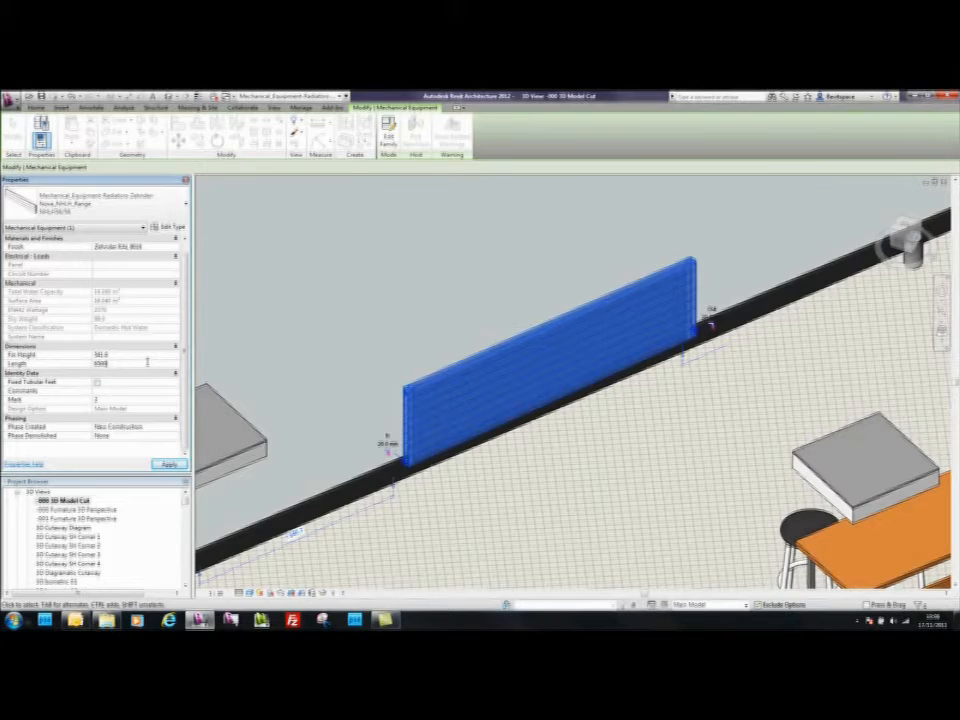
click(168, 464)
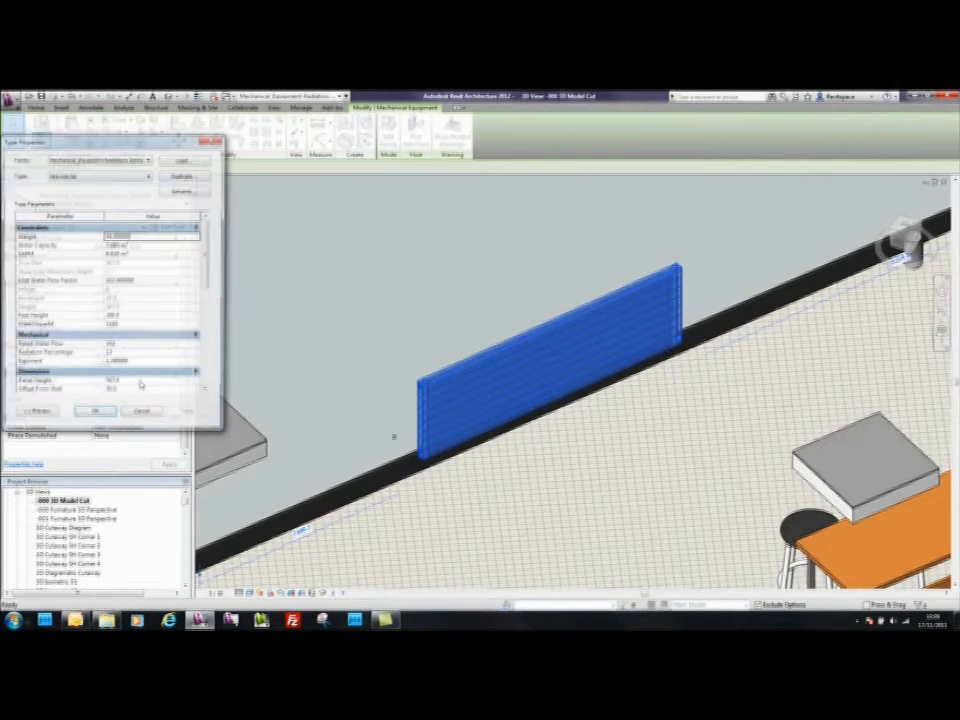
Close Type Properties and assign a new finish material from the Materials dialog.
scroll(down, 3)
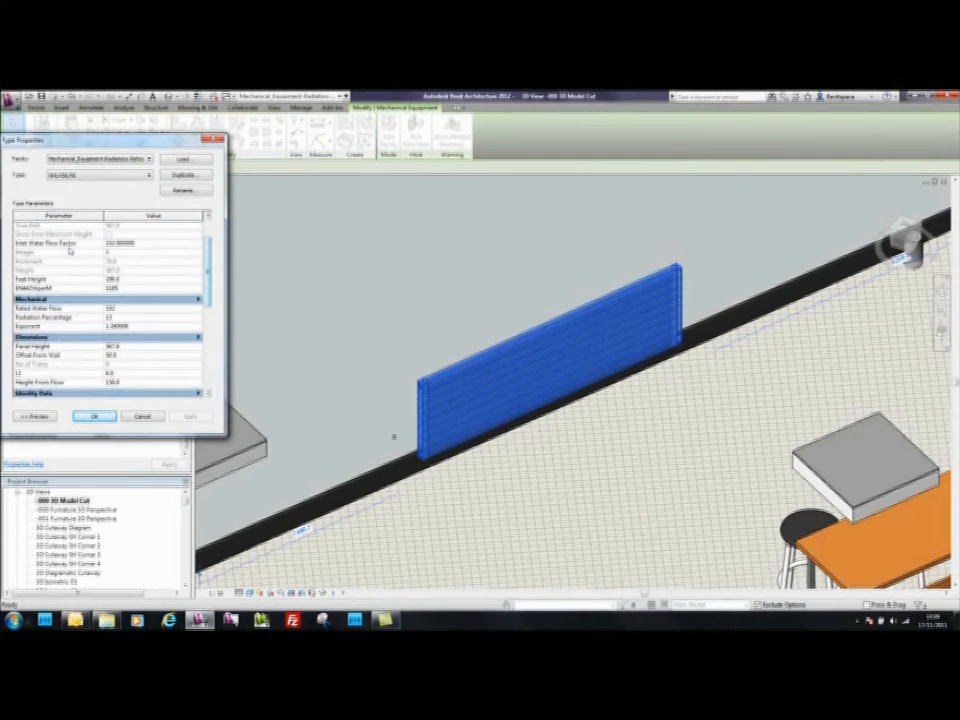
click(94, 416)
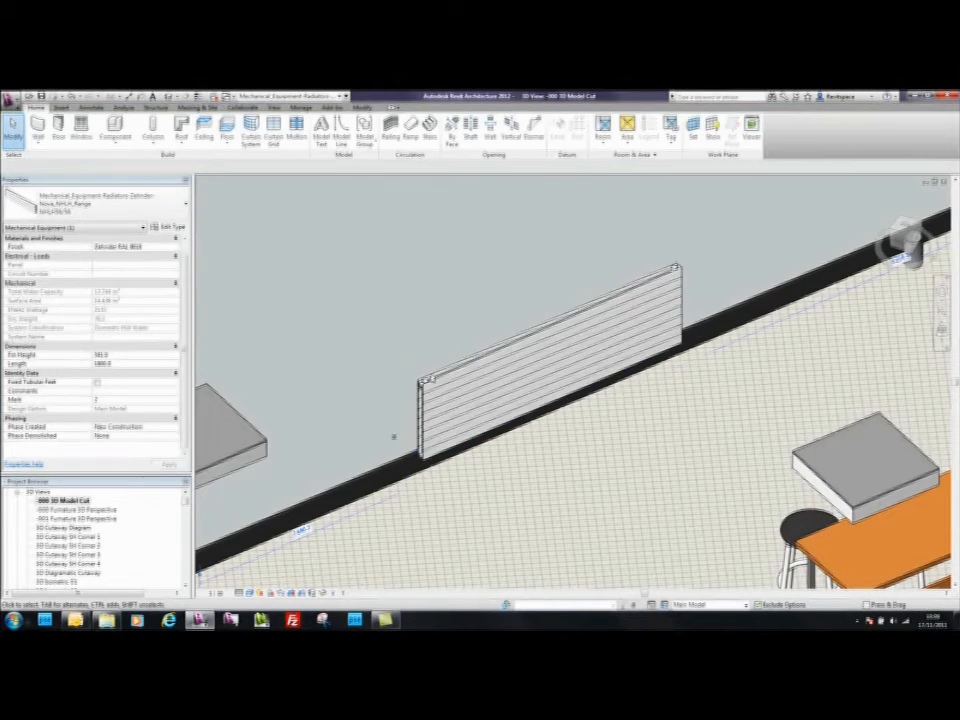
click(550, 350)
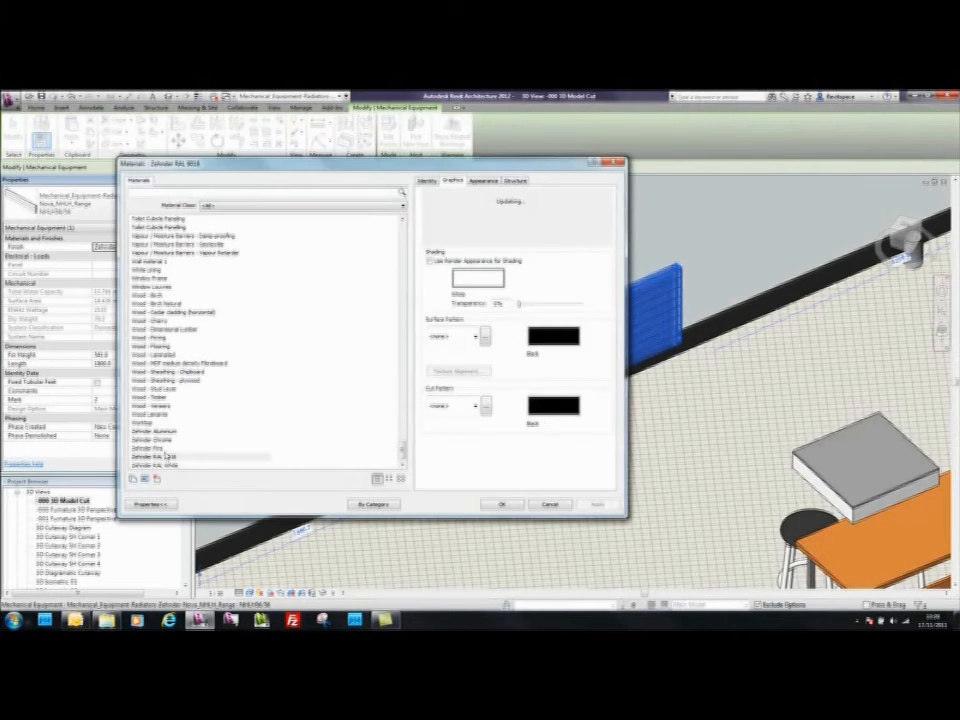
click(500, 504)
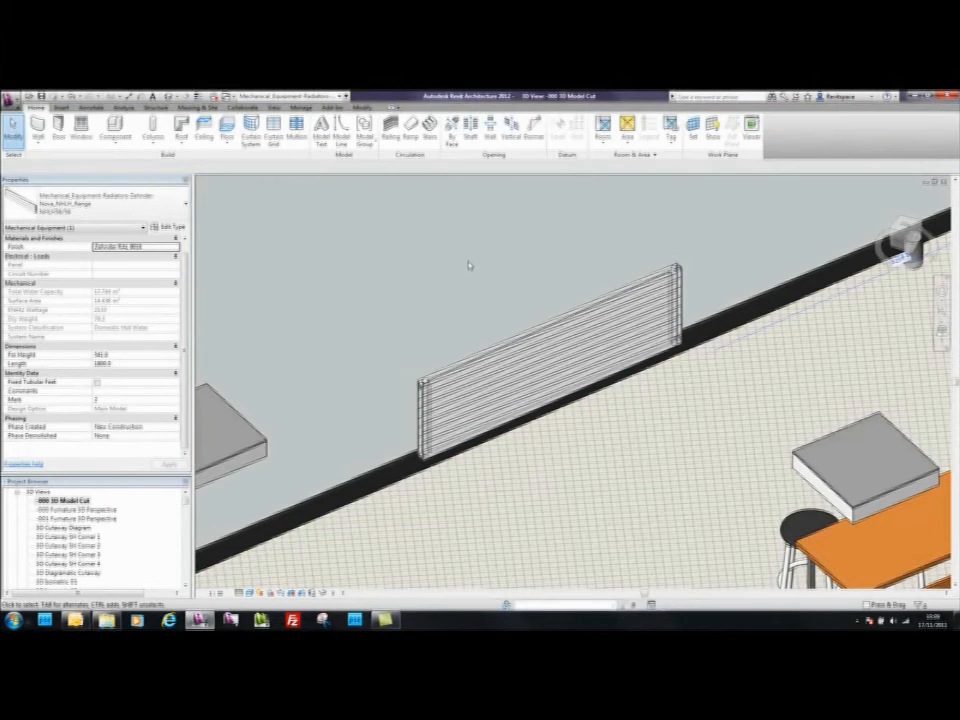
click(404, 316)
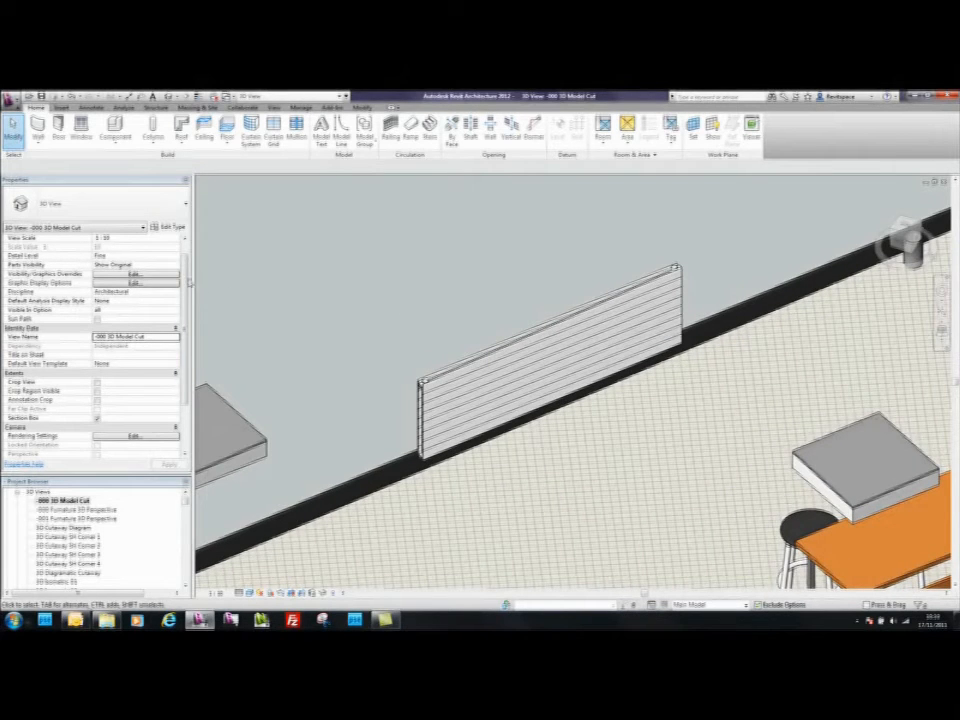
click(550, 340)
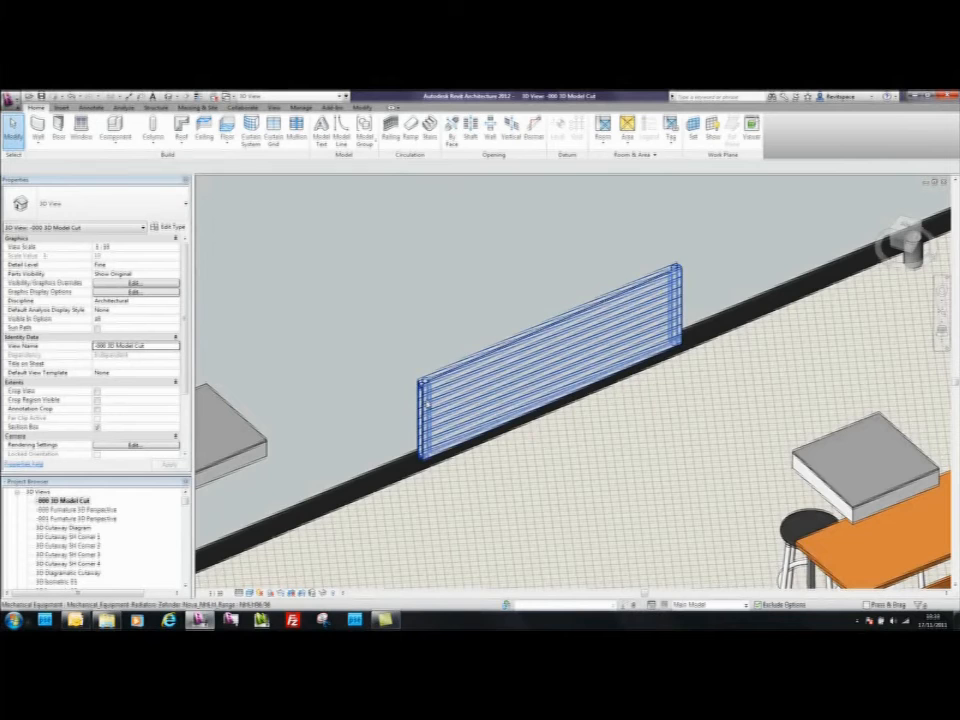
click(550, 320)
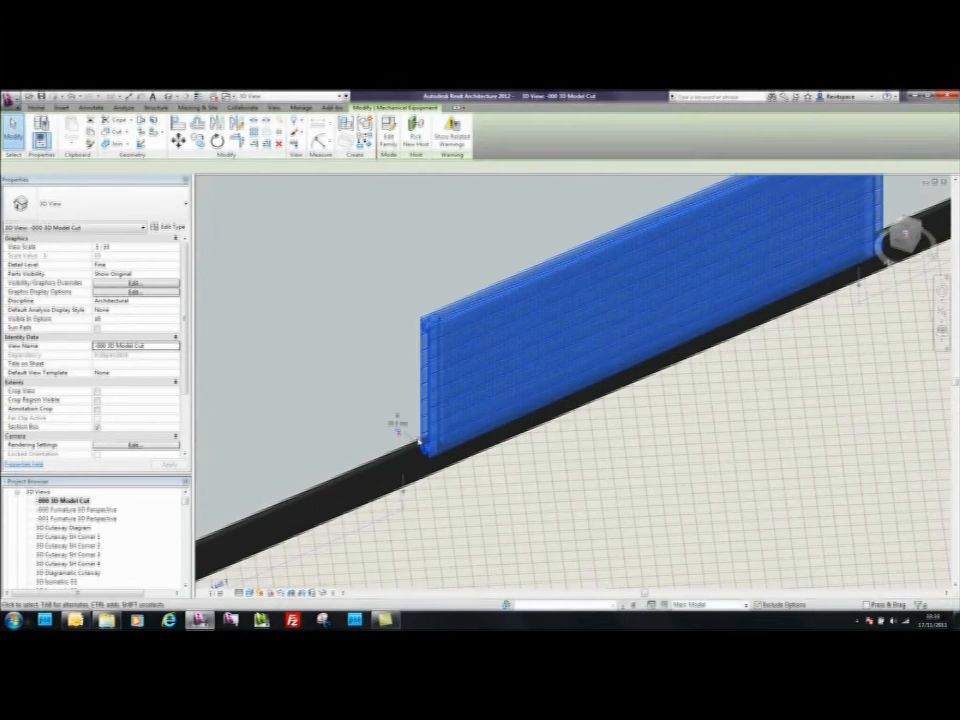
click(650, 300)
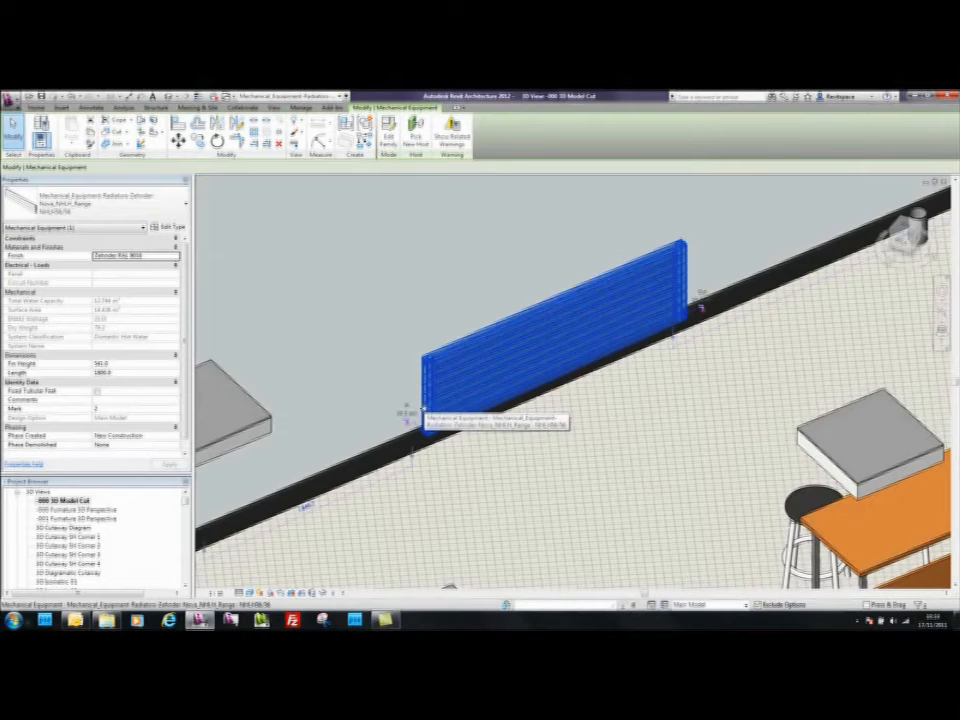
mouse_move(388, 424)
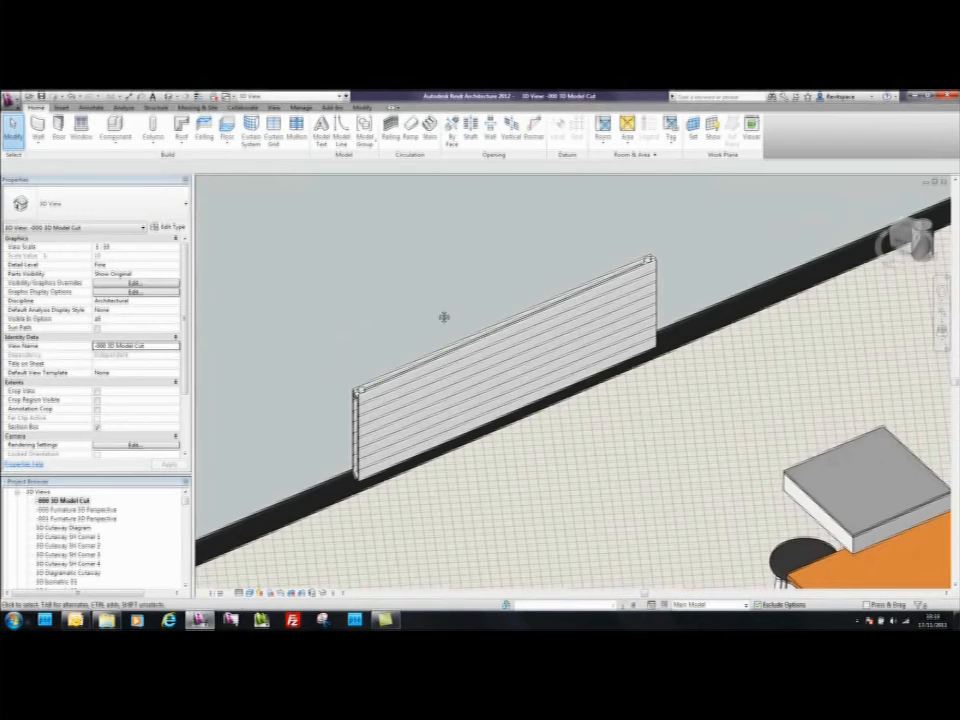
Tick the Tubular Feet parameter on the radiator and reselect it to verify the legs.
click(500, 340)
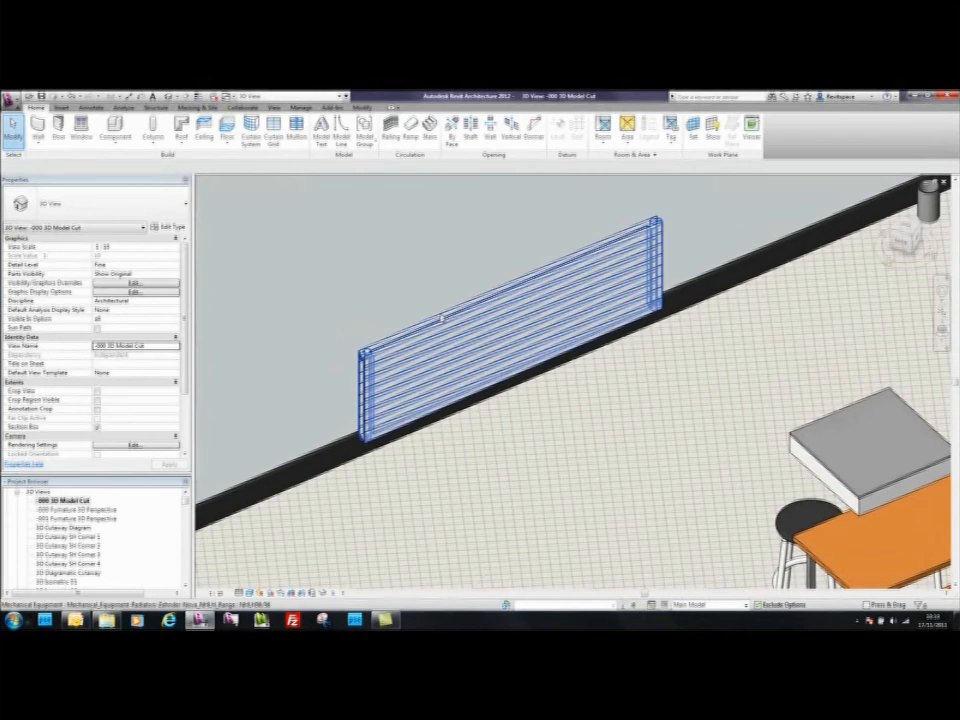
click(510, 300)
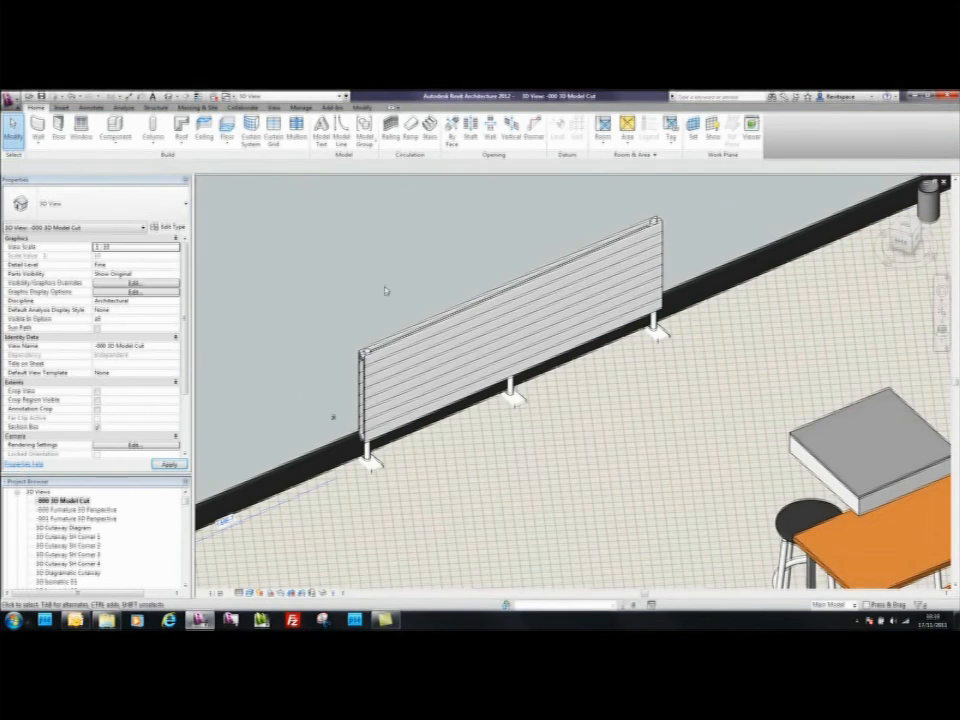
click(500, 300)
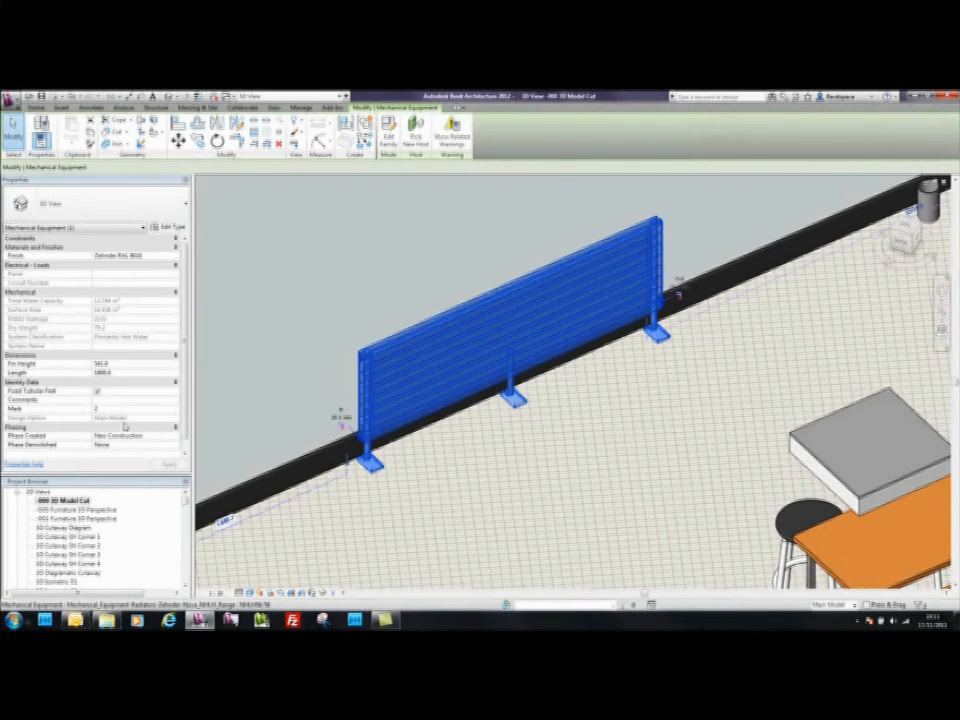